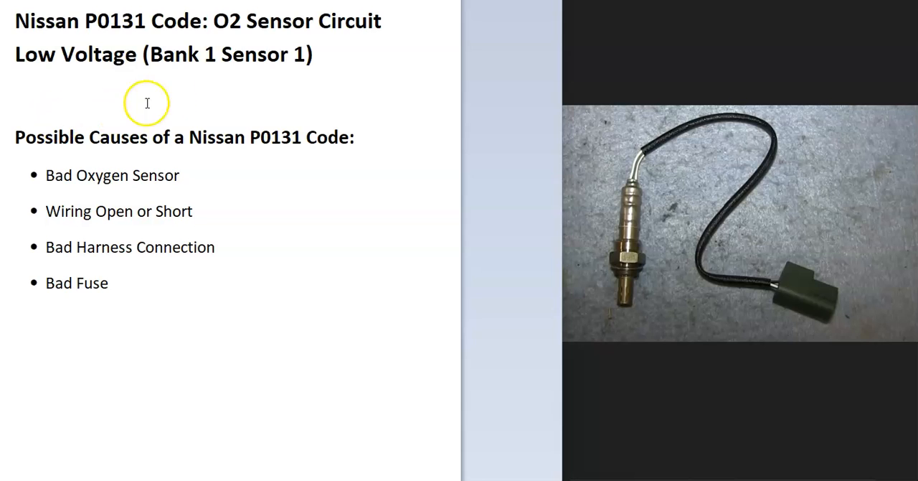
{"action": "mouse_move", "coordinate": [178, 81]}
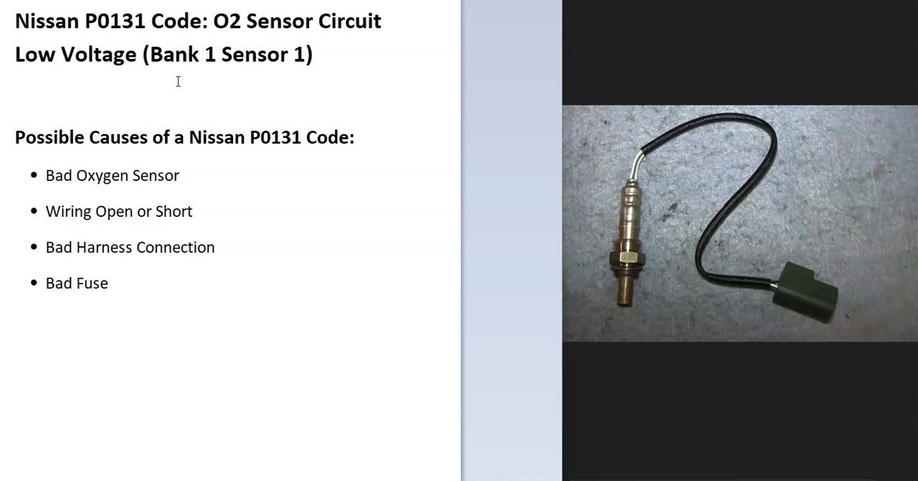
{"action": "mouse_move", "coordinate": [221, 222]}
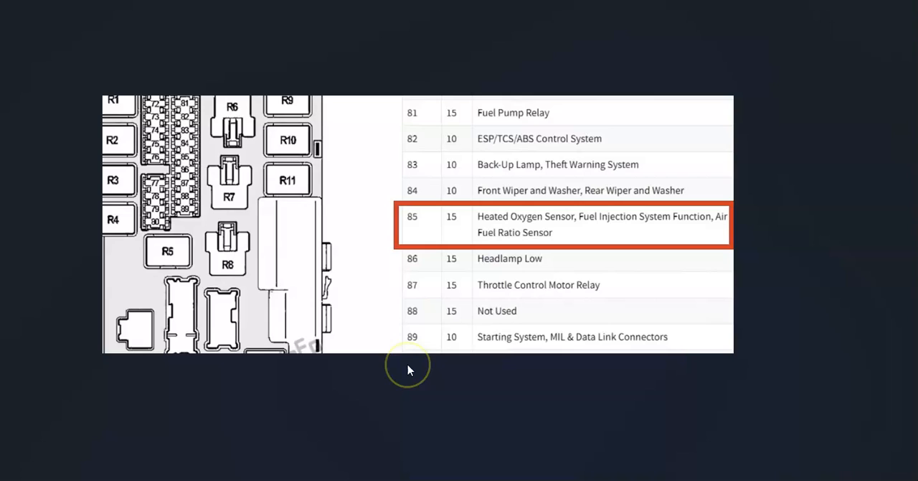
{"action": "mouse_move", "coordinate": [447, 280]}
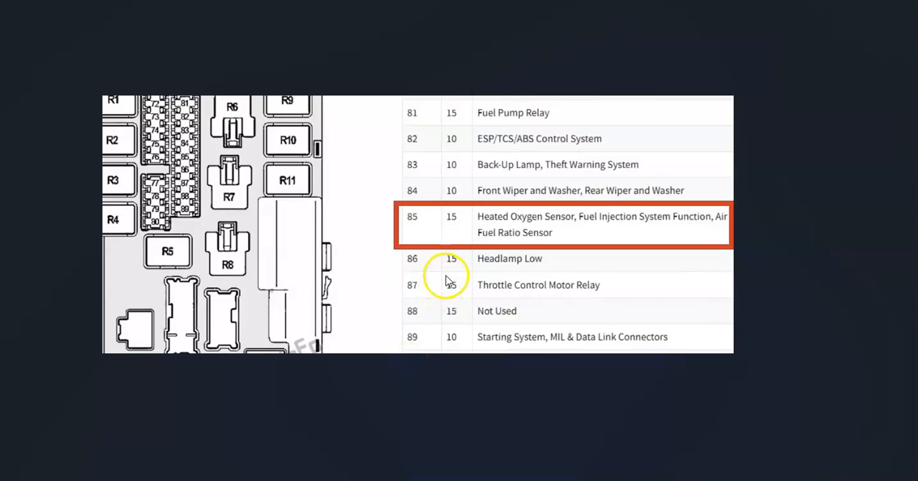
{"action": "mouse_move", "coordinate": [482, 245]}
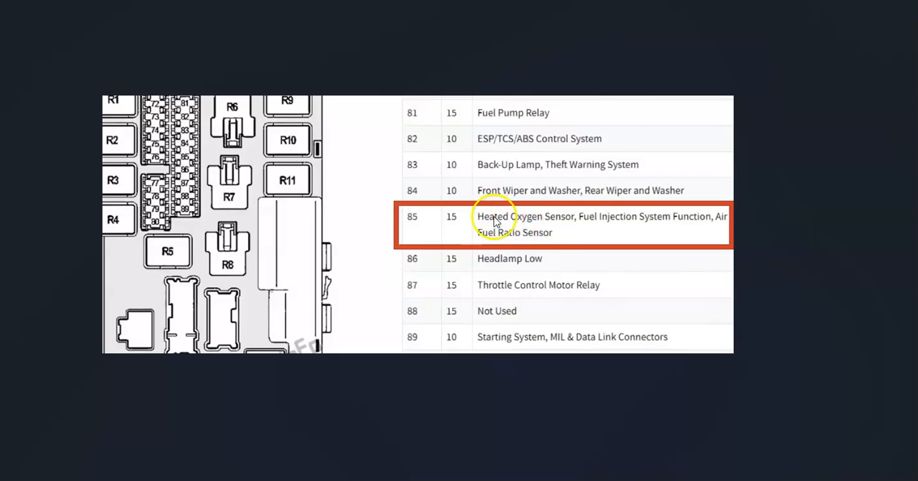
{"action": "mouse_move", "coordinate": [224, 153]}
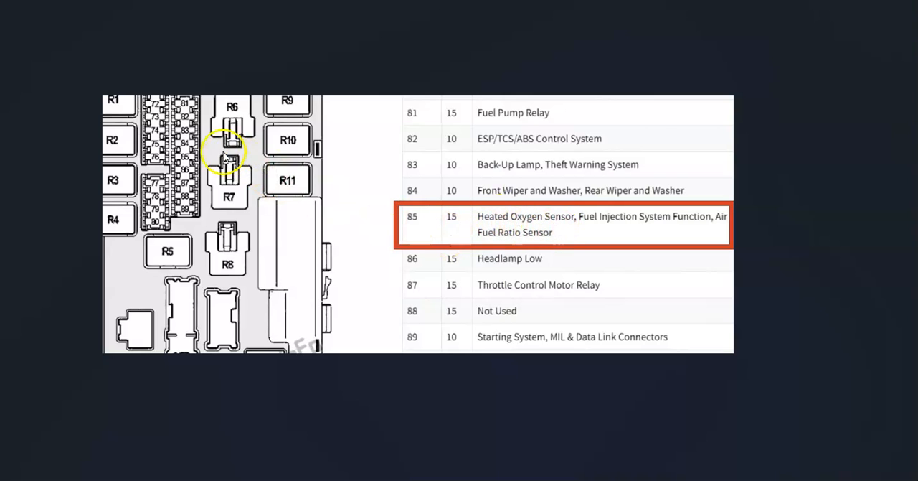
{"action": "mouse_move", "coordinate": [567, 241]}
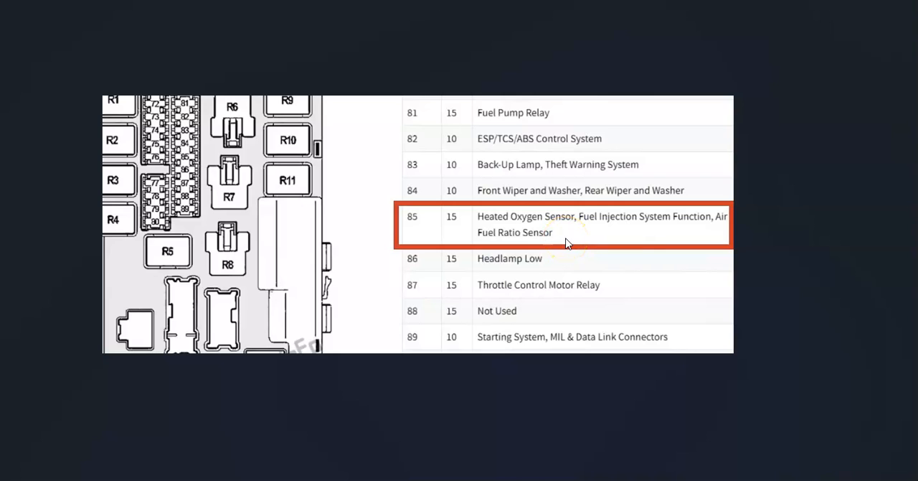
{"action": "mouse_move", "coordinate": [520, 258]}
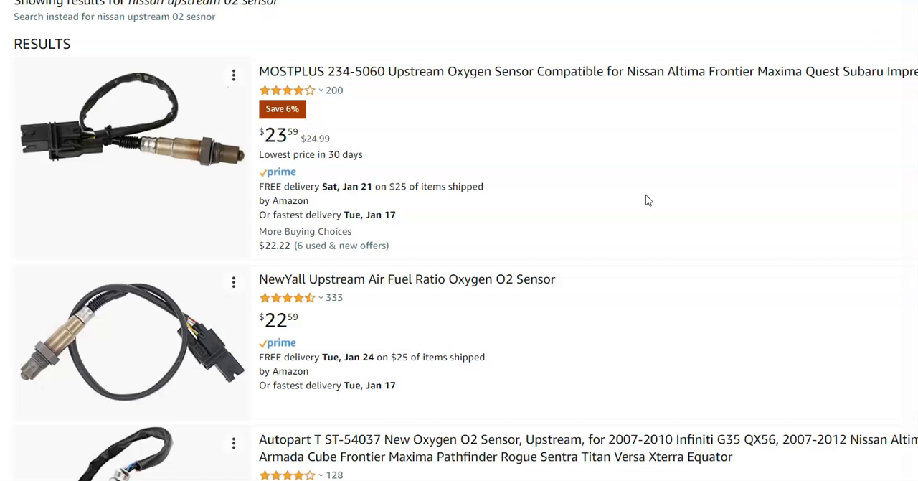
{"action": "scroll", "scroll_direction": "down", "scroll_amount": 3}
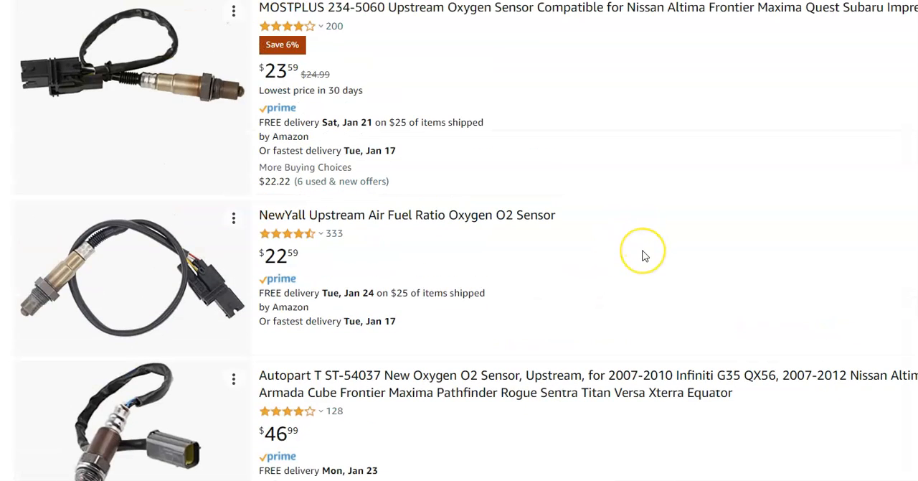
{"action": "mouse_move", "coordinate": [591, 257]}
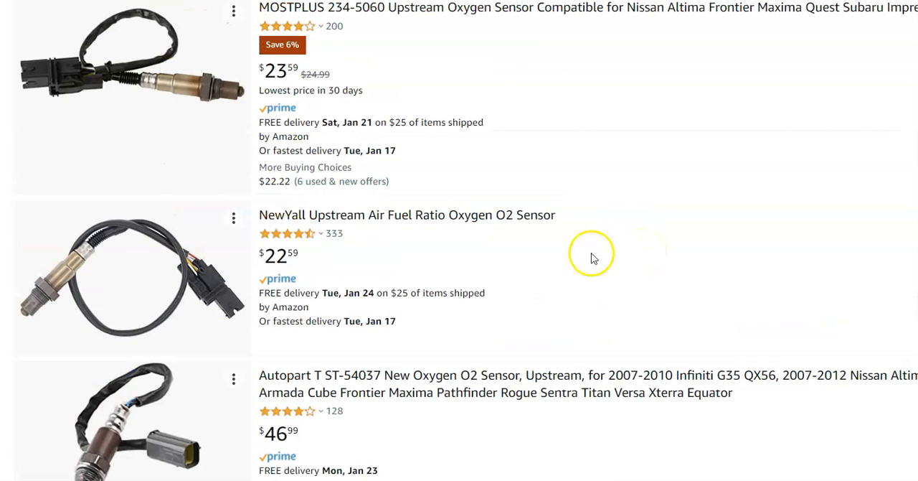